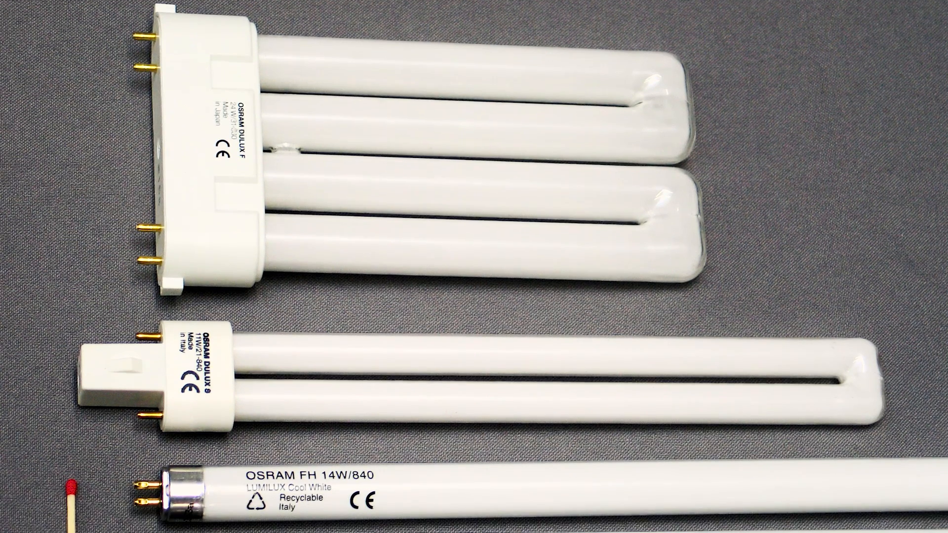
scroll(down, 3)
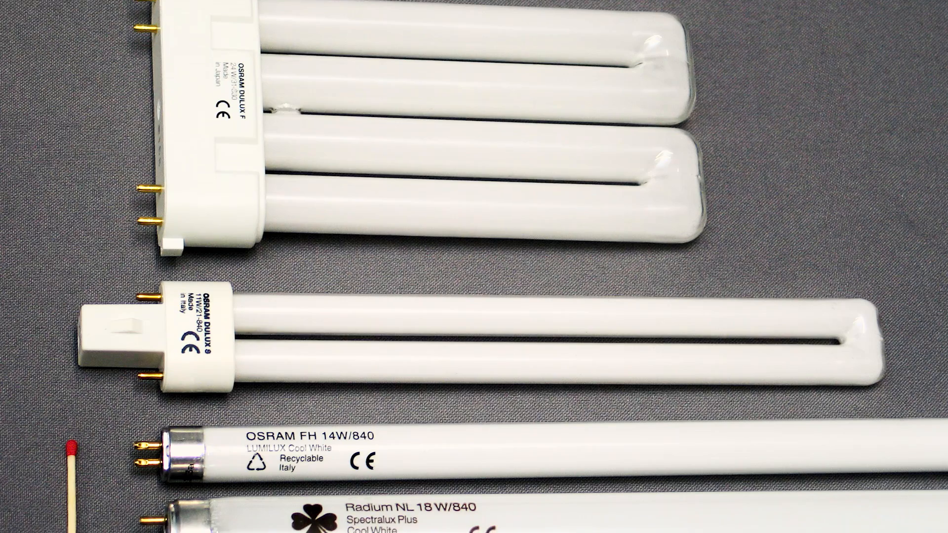
scroll(down, 3)
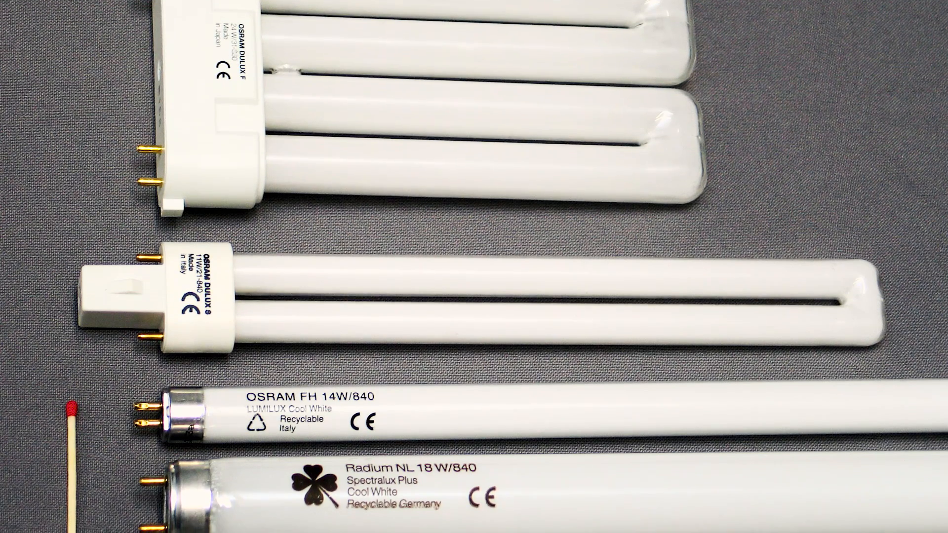